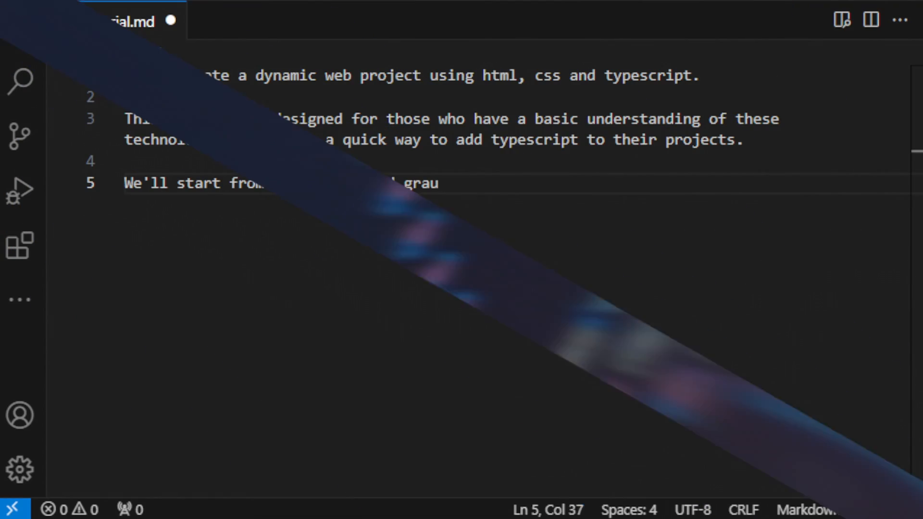
# - Finish the tutorial.md intro and the assumption that Node.js and TypeScript are installed
pyautogui.write('the basics and gradually integrate tools that')
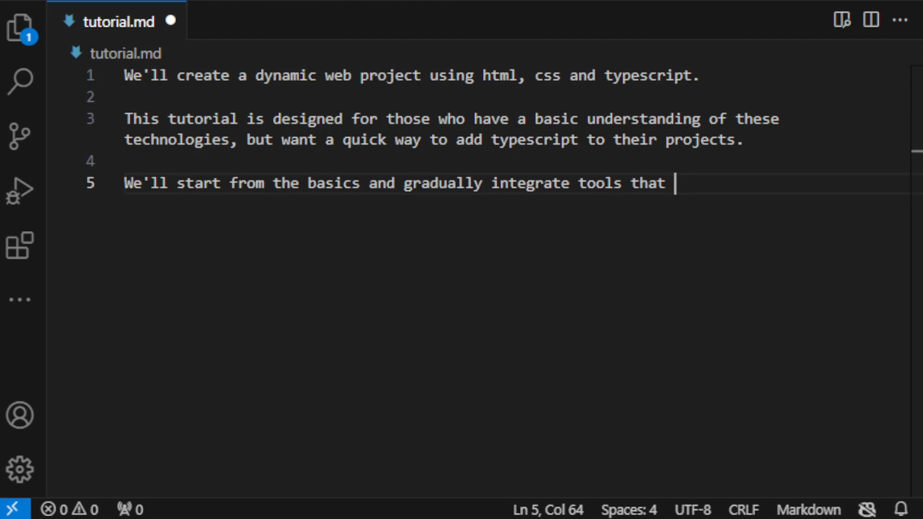
pyautogui.write('enhance our development workflow.')
pyautogui.write('A perfect light weight setup to start your project')
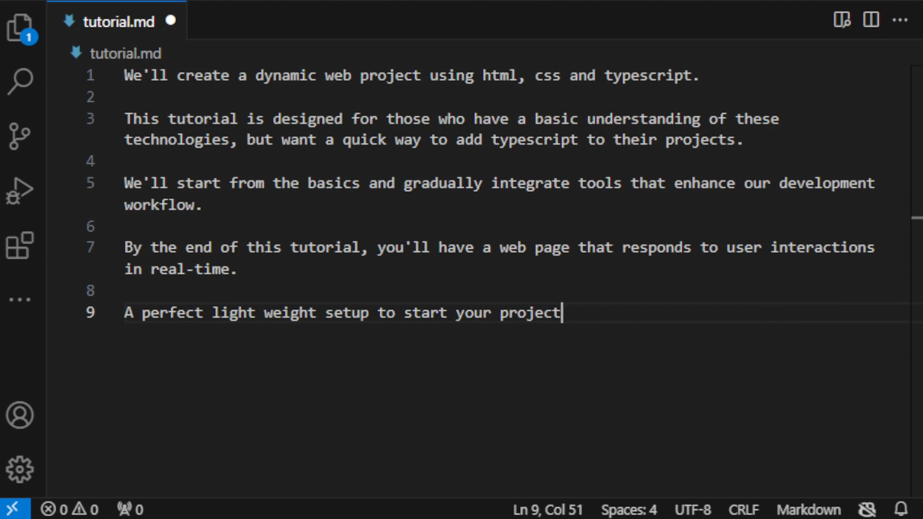
pyautogui.write('s in the future.')
pyautogui.write('This guide assumes you have Node.js and Type')
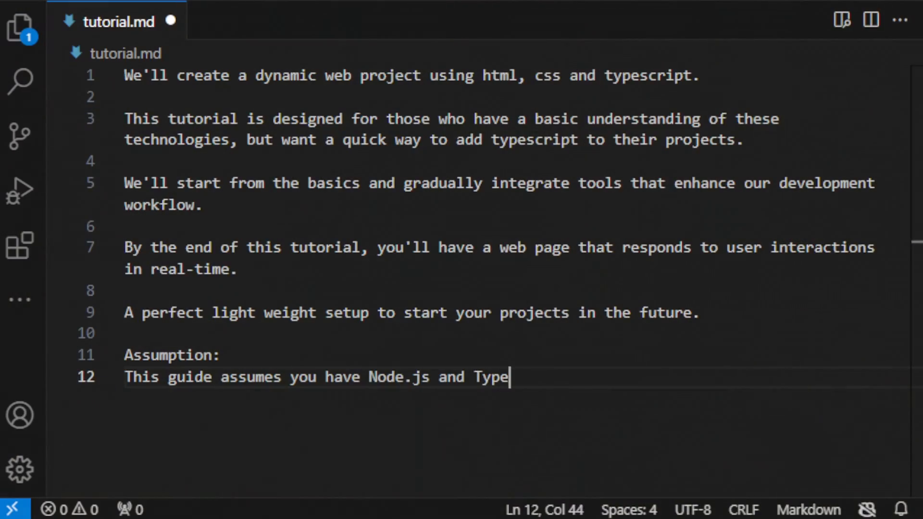
pyautogui.write('Script installed.')
pyautogui.write('If not, visit Node.js to download and install Node.js, which includes npm (Node Package Manager), and then install TypeScript globally [obscured] npm install -g typescript.')
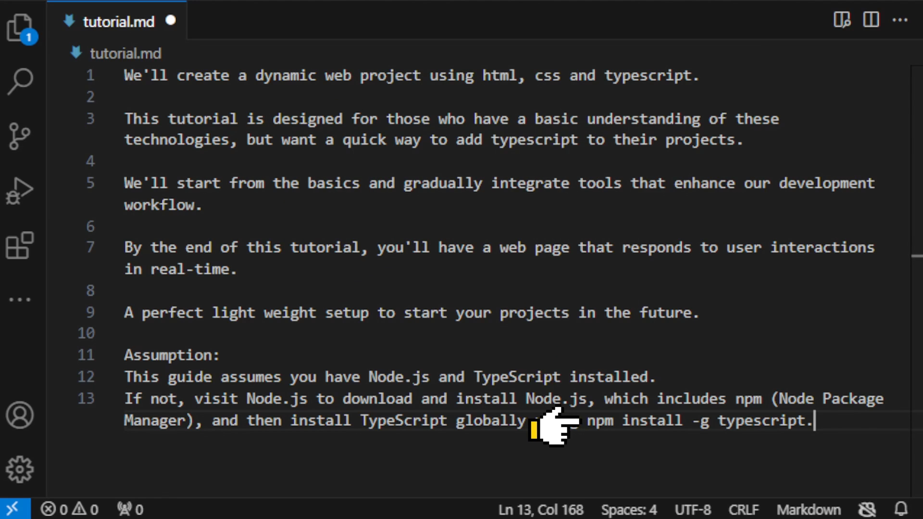
pyautogui.moveTo(547, 421)
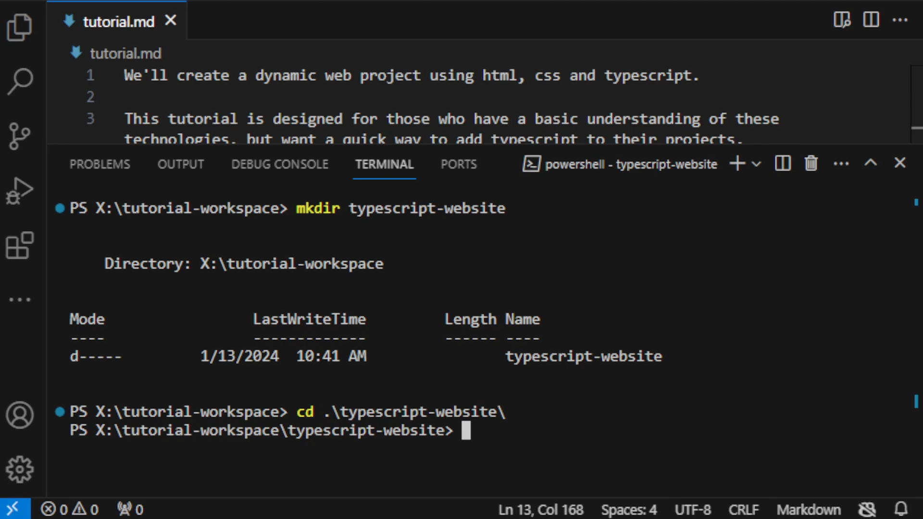
# - Show the project files and start installing TypeScript with npm install typescript
pyautogui.click(21, 26)
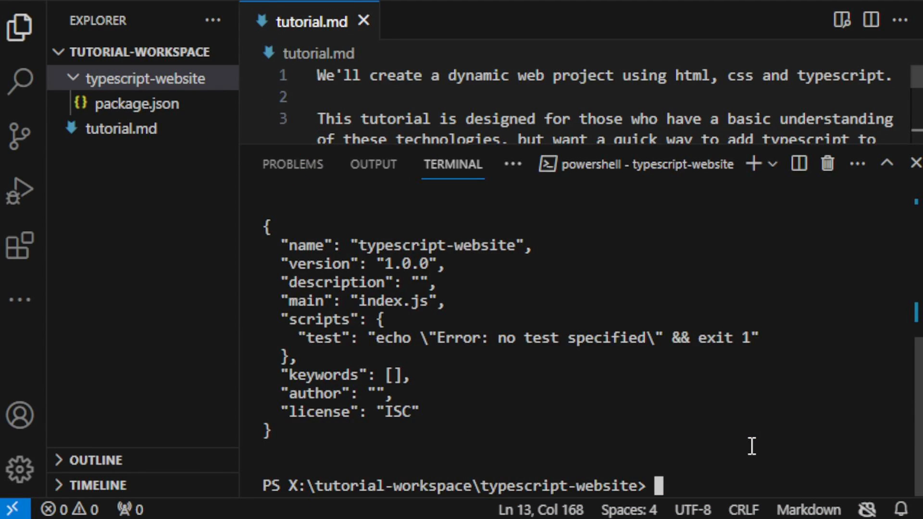
pyautogui.write('npm')
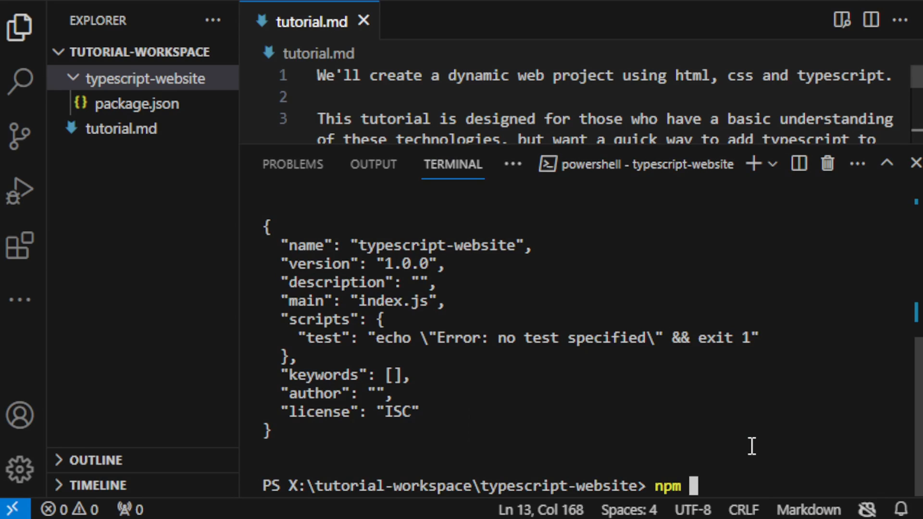
pyautogui.write('install typescript')
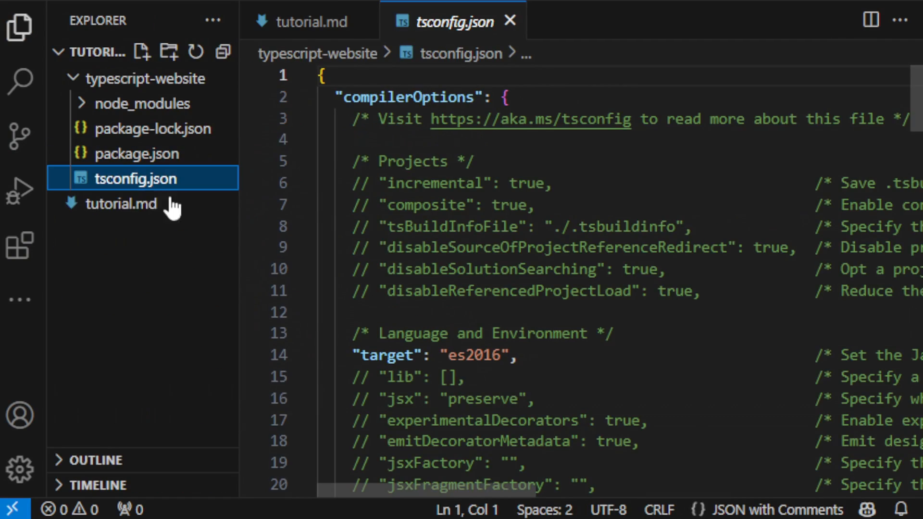
# - Create styles.css and begin its body rule
pyautogui.scroll(-3)
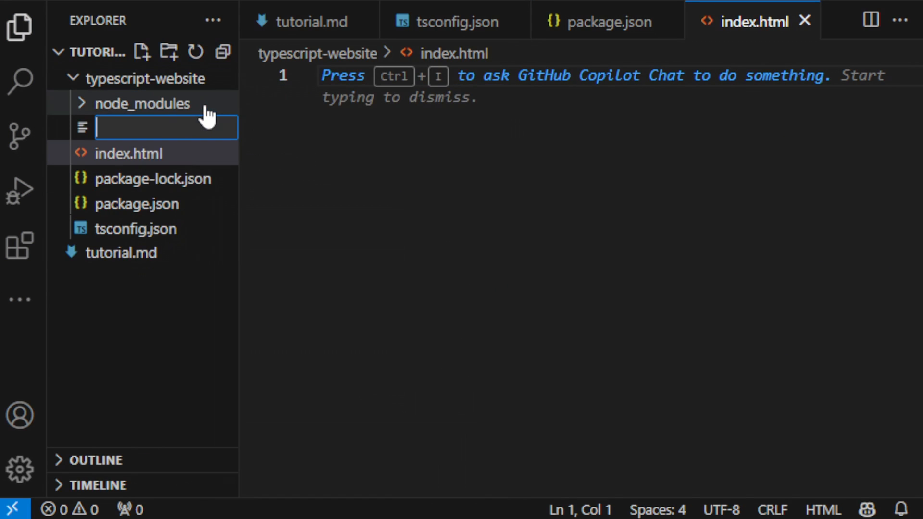
pyautogui.write('styl')
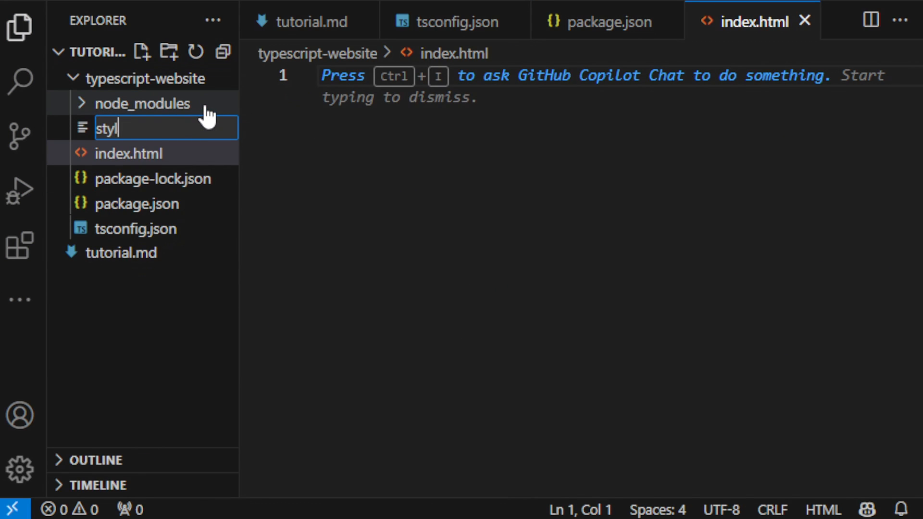
pyautogui.press('Enter')
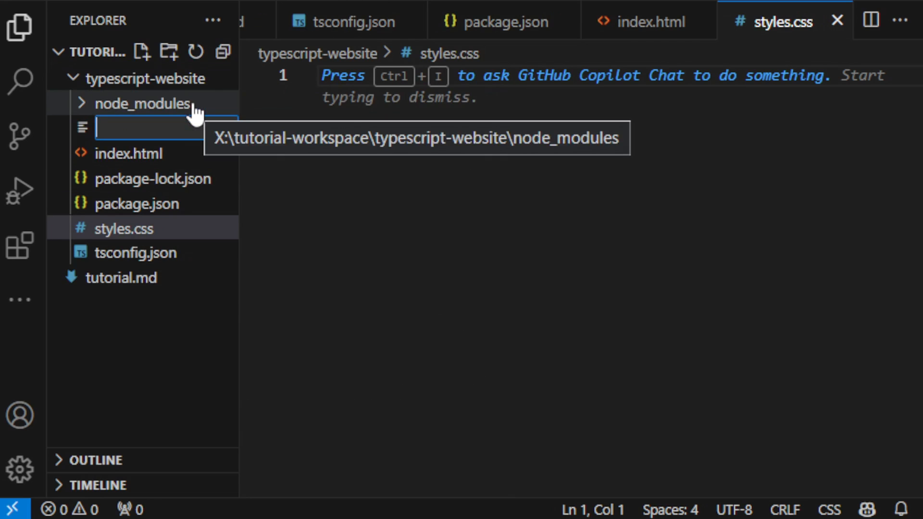
pyautogui.write('body {')
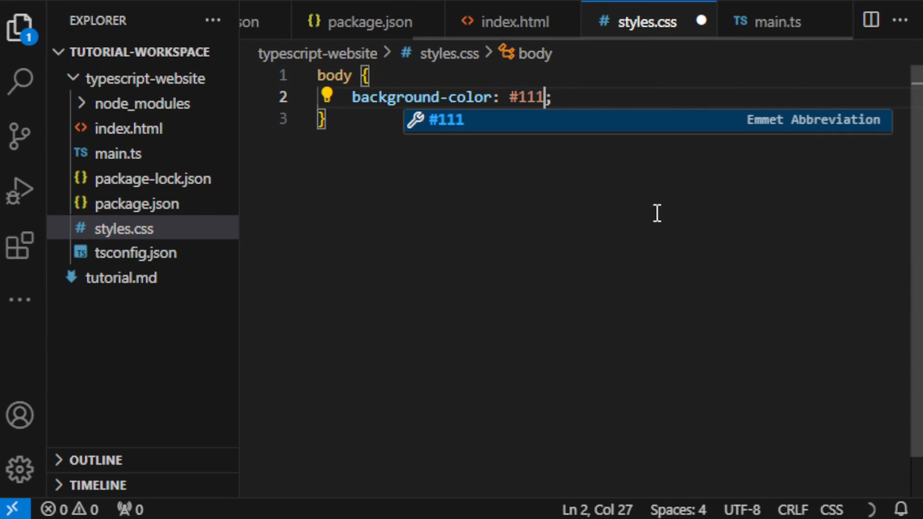
# - Add color: #f5f5f5 to the body rule in styles.css
pyautogui.write('color: #f5f5f5;')
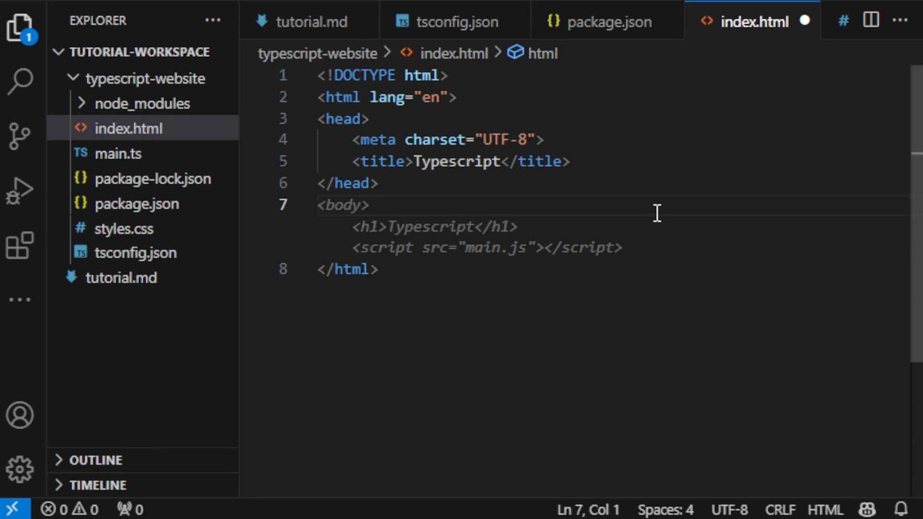
# - Give the index.html heading the id "title"
pyautogui.write('id="">Typescript</h1>')
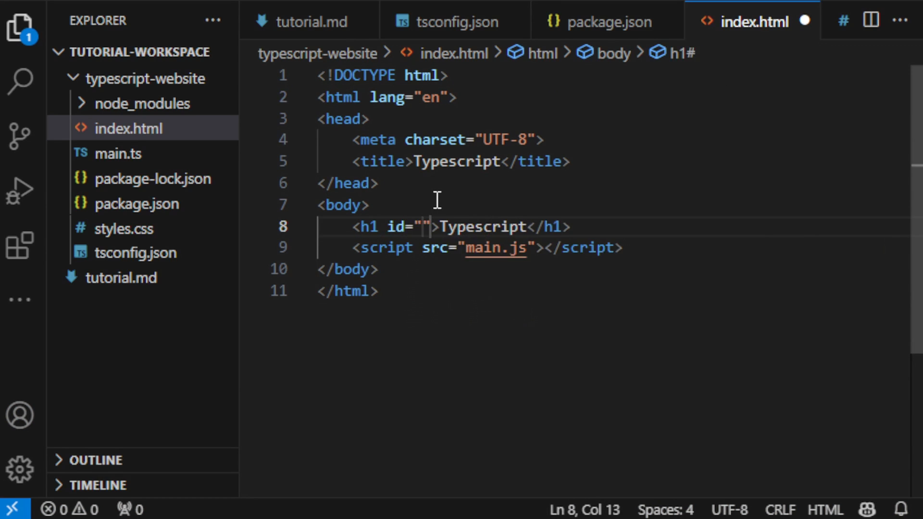
pyautogui.write('title')
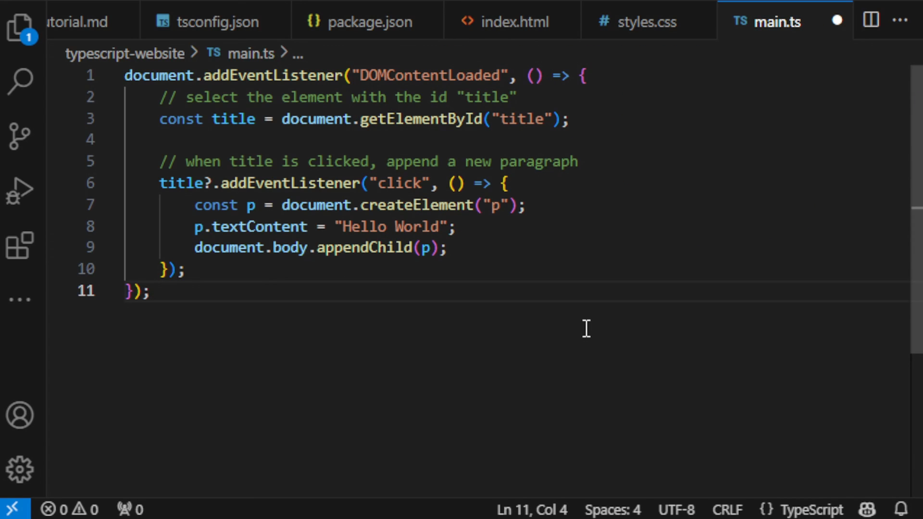
# - Open the Explorer panel to view the project files
pyautogui.click(21, 26)
pyautogui.write('npm')
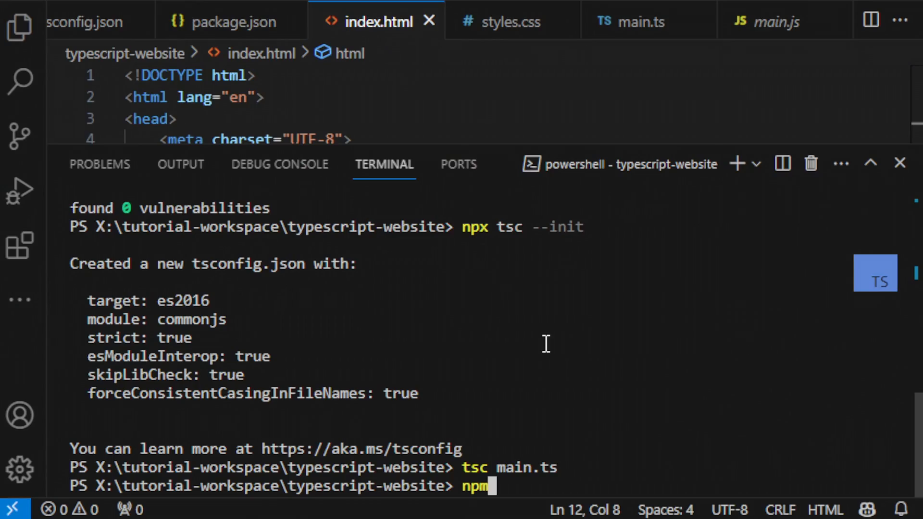
# - Add lite-server as a dev dependency with npm install lite-server --save-dev
pyautogui.write('install lite-server --sa')
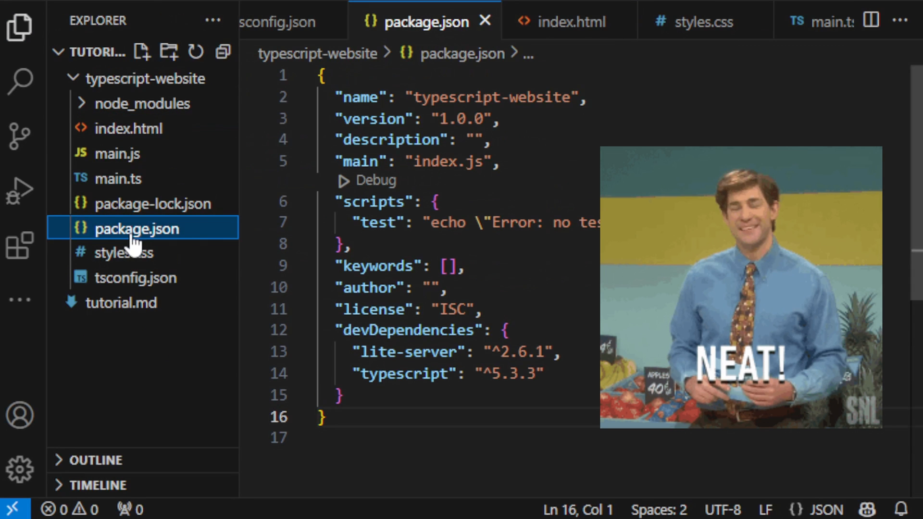
pyautogui.write('s')
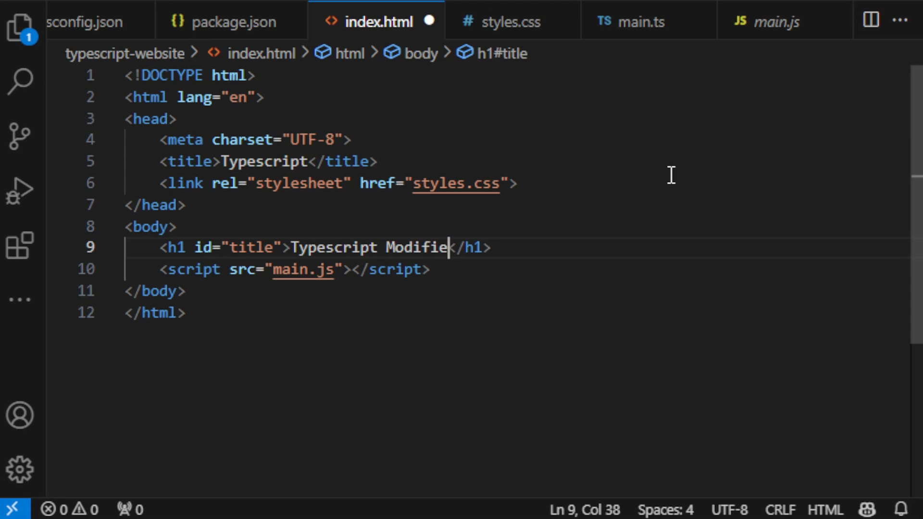
# - Switch editor tabs to work on index.html
pyautogui.click(631, 21)
pyautogui.write('npm install concurrently --save-dev')
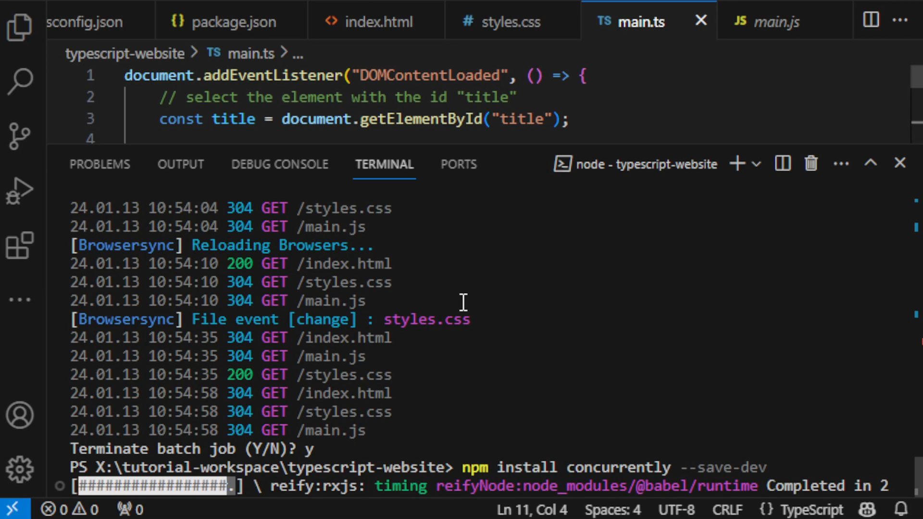
# - Change the package.json start script to run through concurrently
pyautogui.click(229, 21)
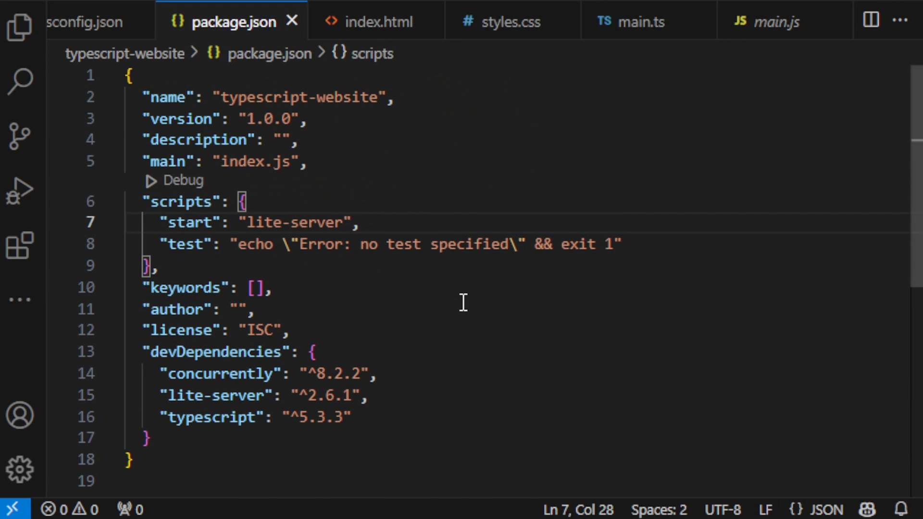
pyautogui.click(272, 222)
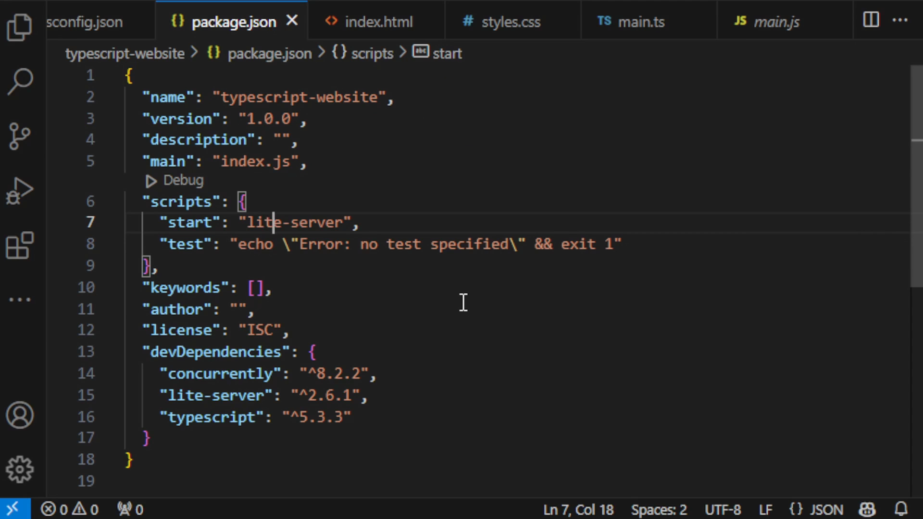
pyautogui.write('conc')
pyautogui.write('npm s')
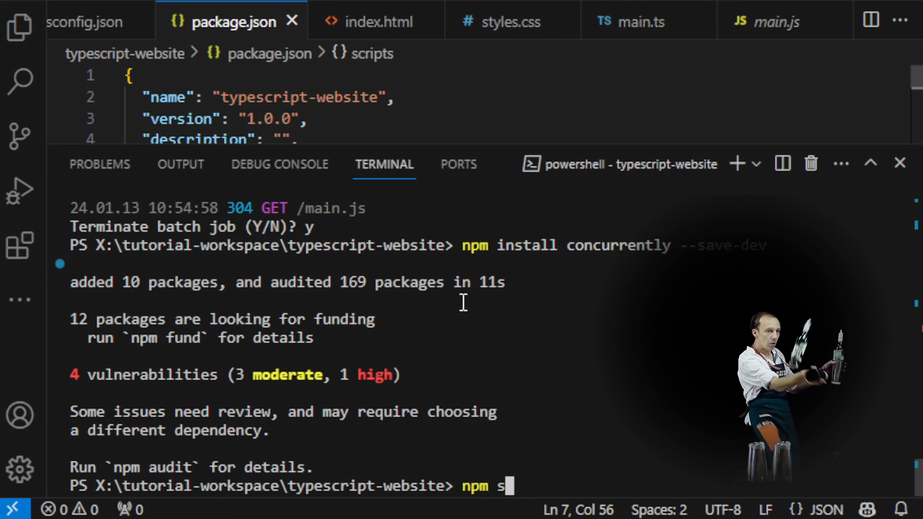
# - Make the main.ts paragraph text read 'Hello World Modified Now Works!'
pyautogui.click(639, 21)
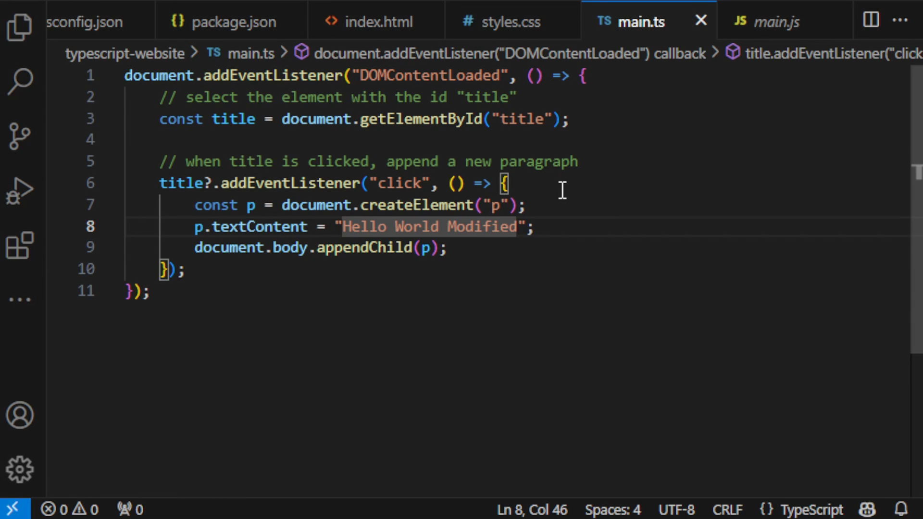
pyautogui.write('Now Works!')
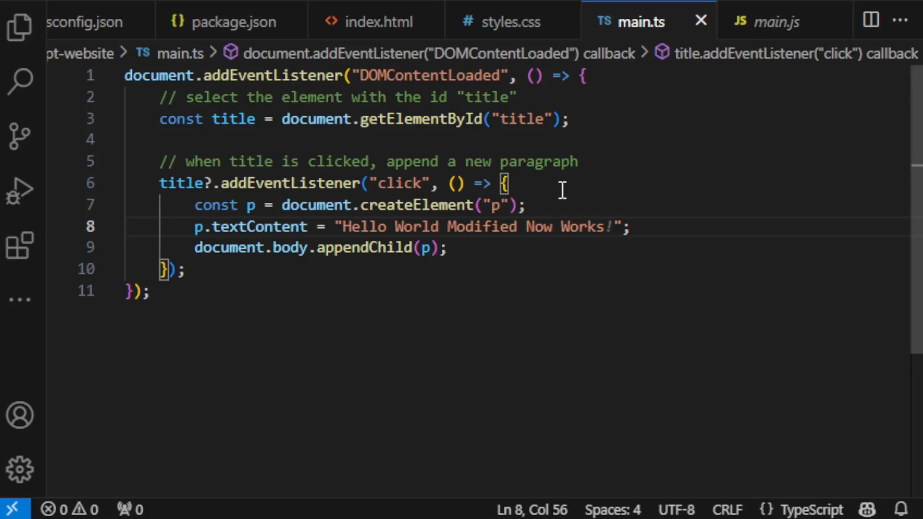
pyautogui.click(20, 27)
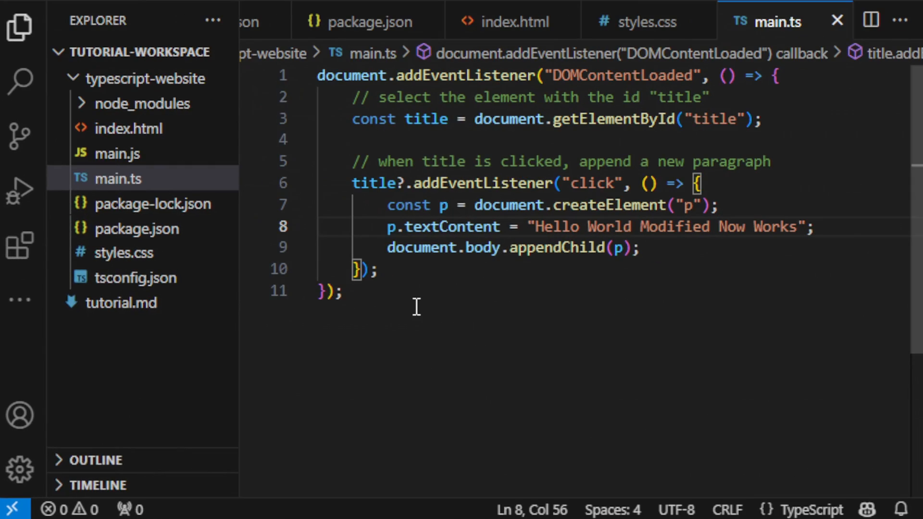